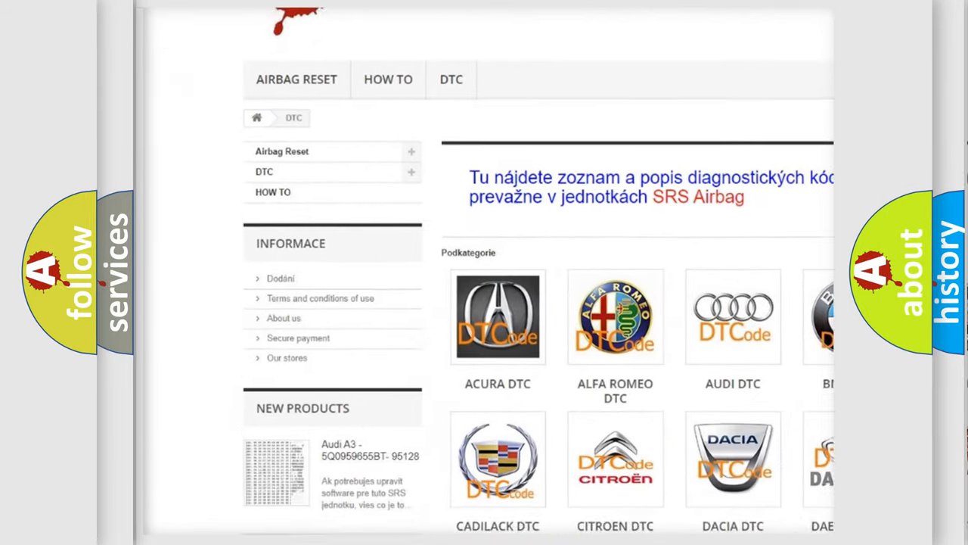
pyautogui.scroll(-3)
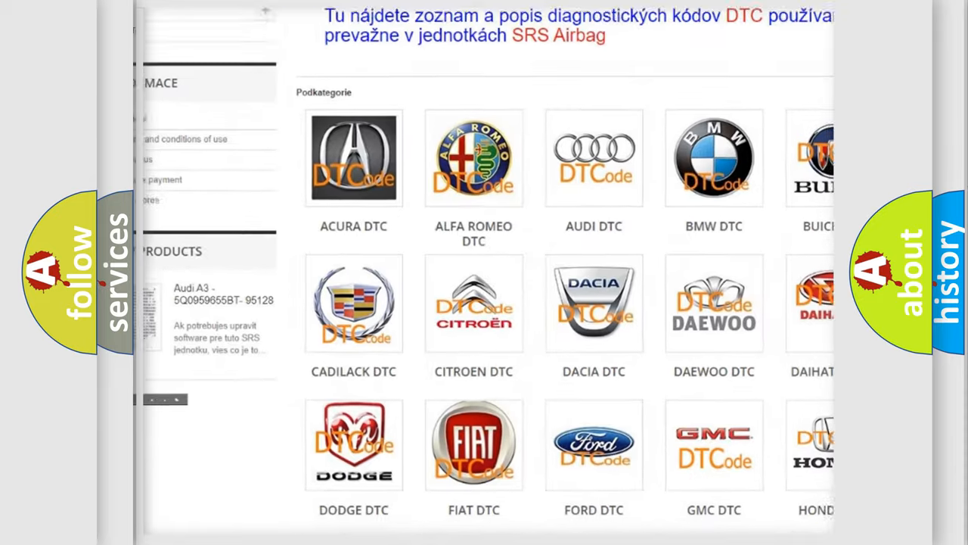
pyautogui.scroll(-3)
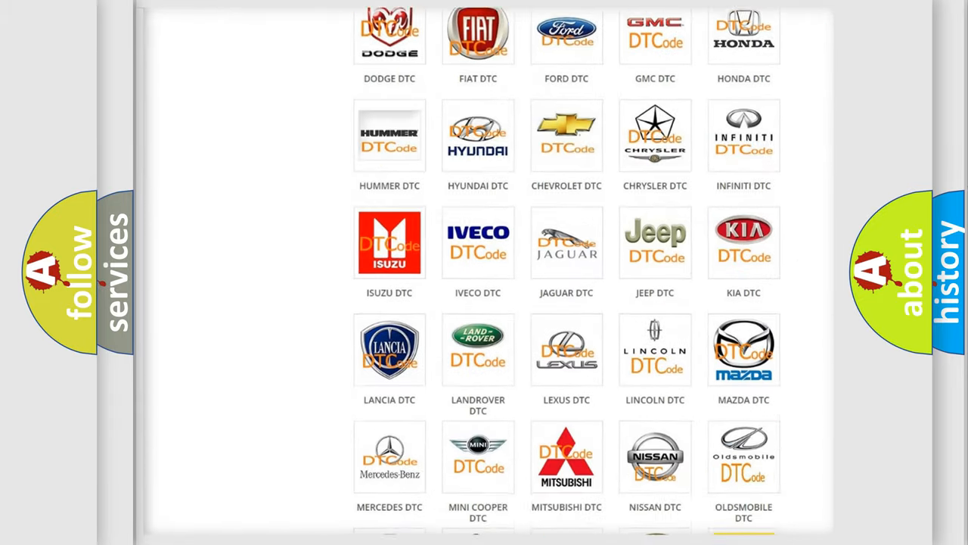
pyautogui.scroll(-3)
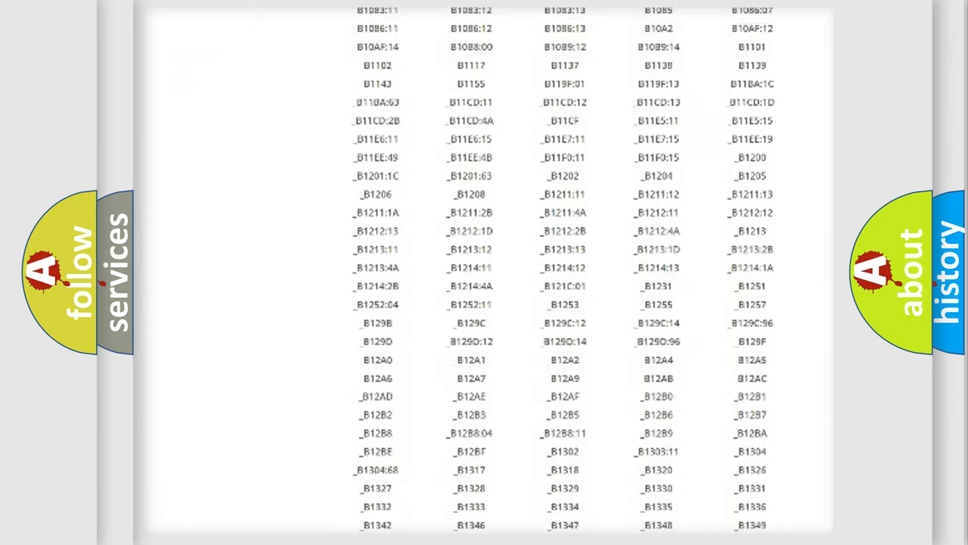
pyautogui.scroll(-3)
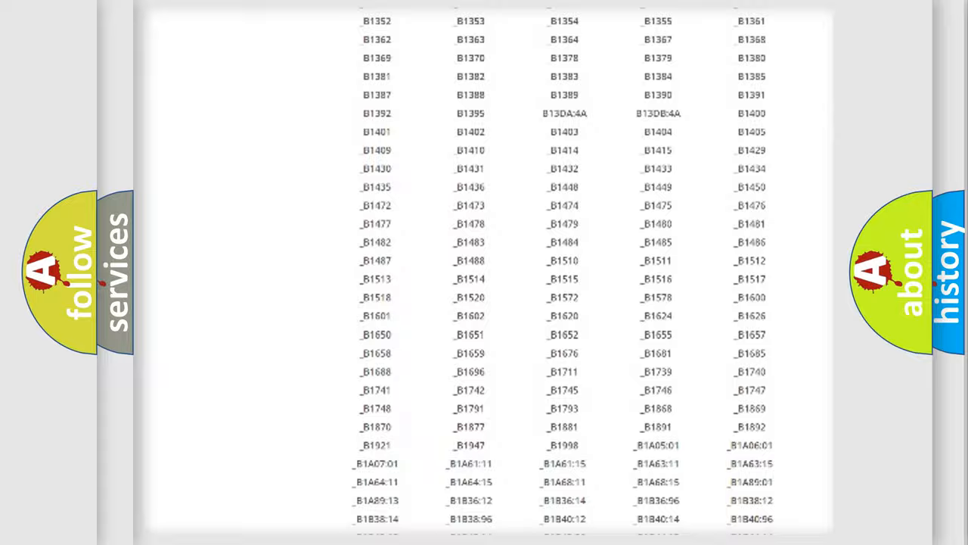